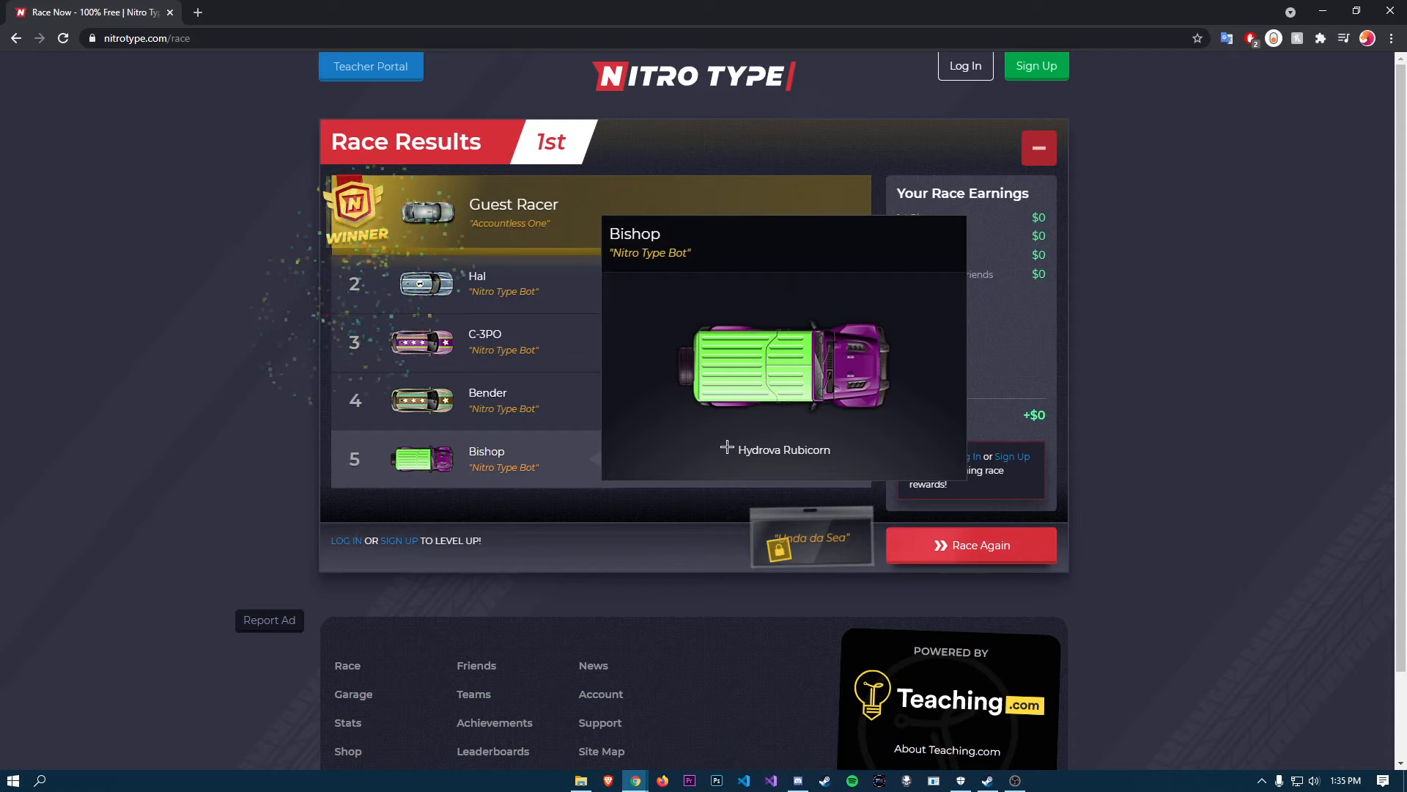
Launch another typing race from the Race Results screen via Race Again
click(969, 544)
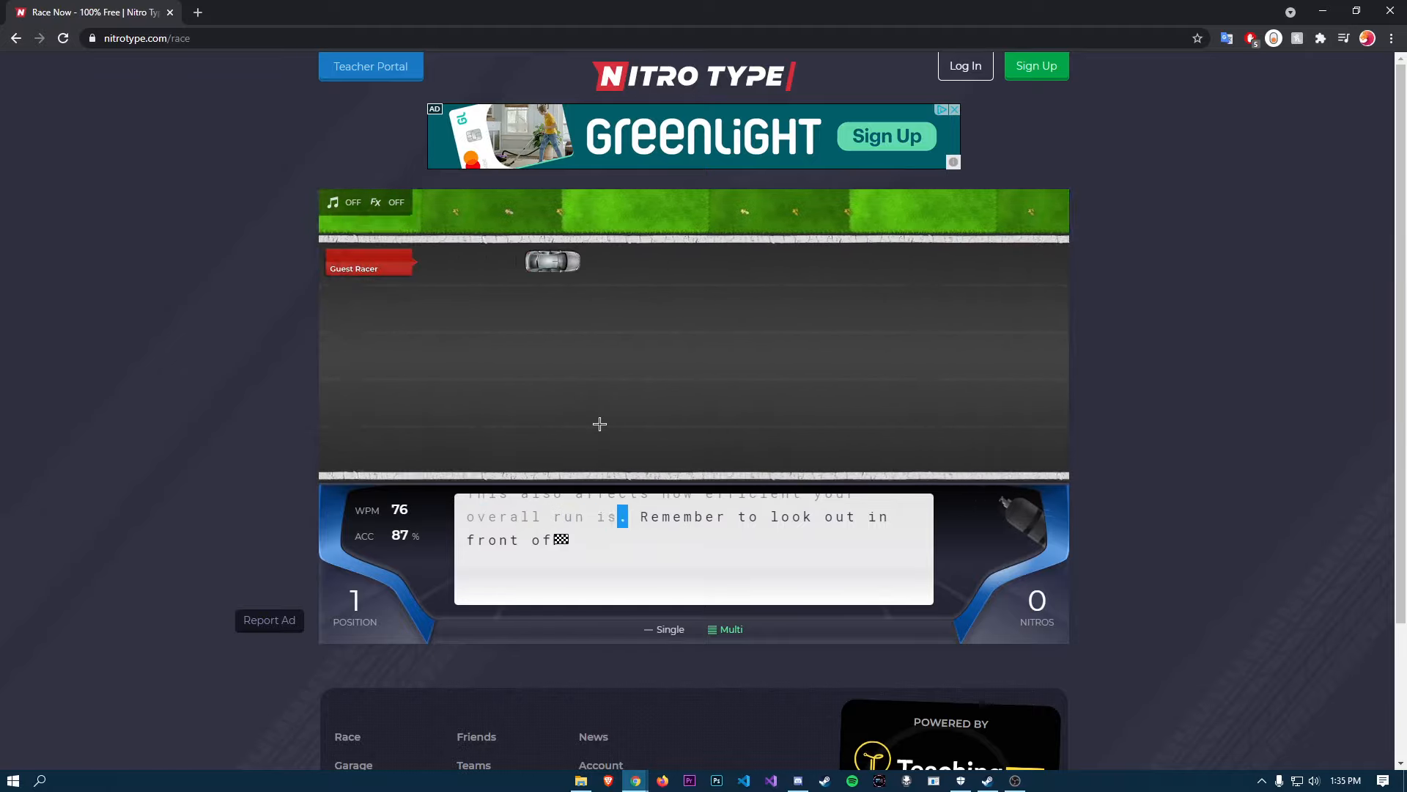
Type the passage to finish first at 98 WPM, 91.76% accuracy, then race again
text(out)
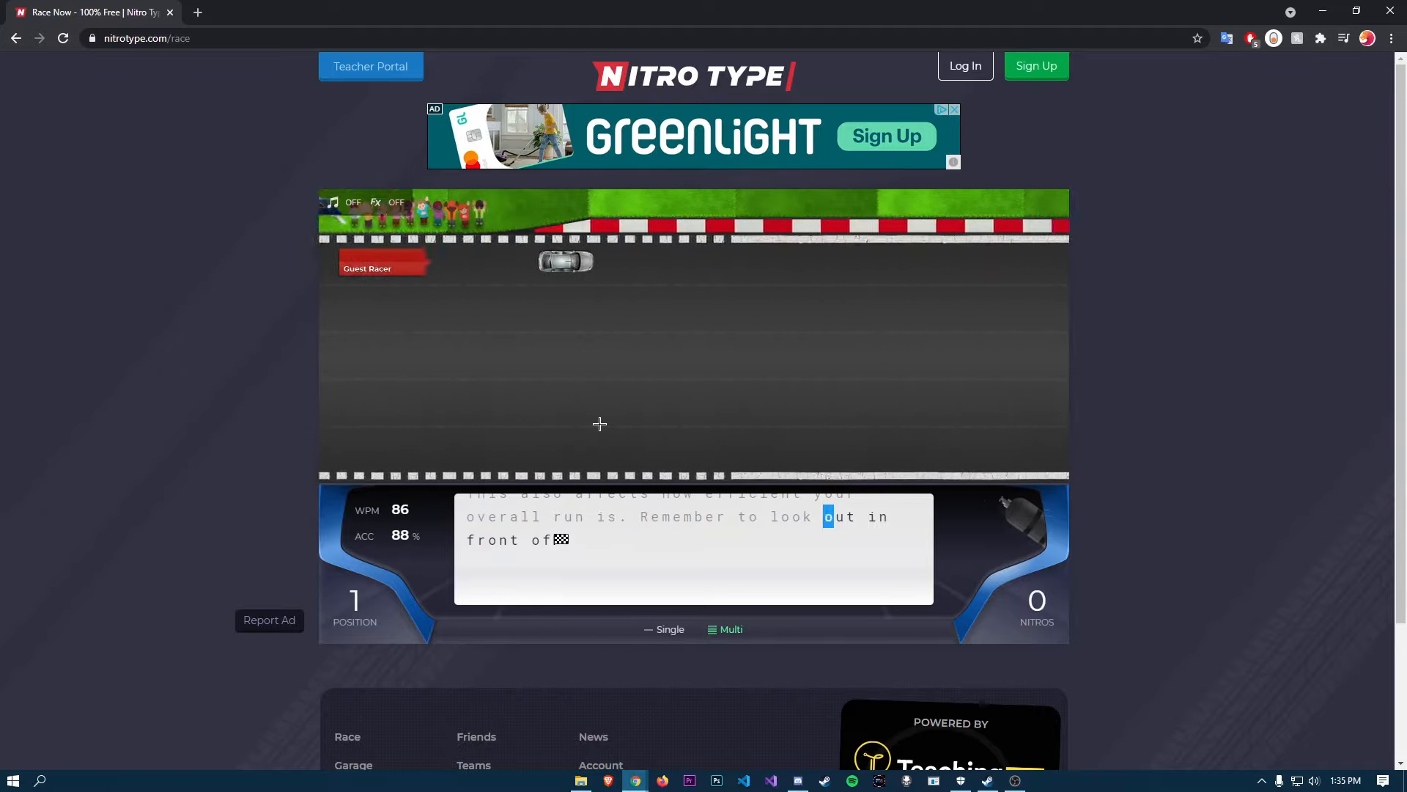
text(out)
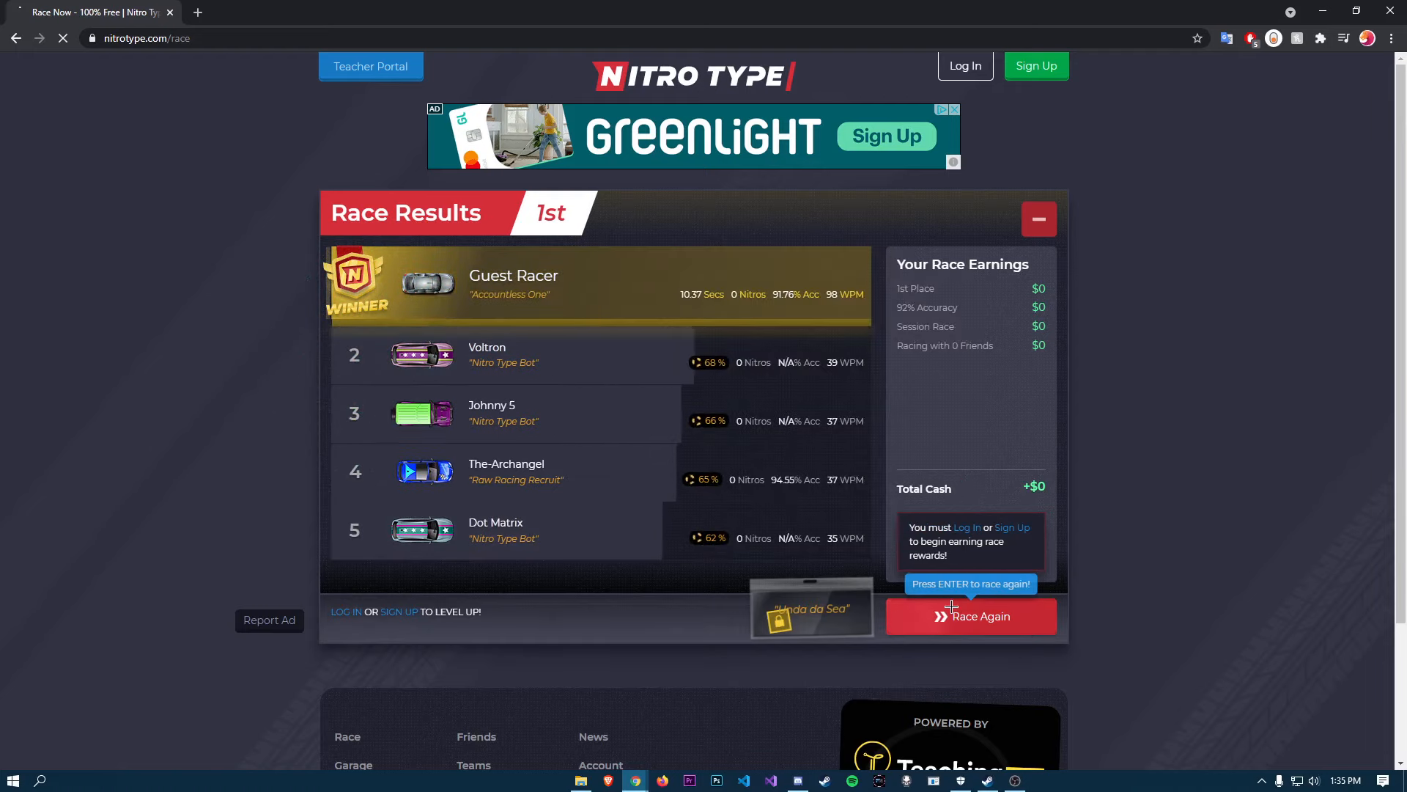
click(970, 616)
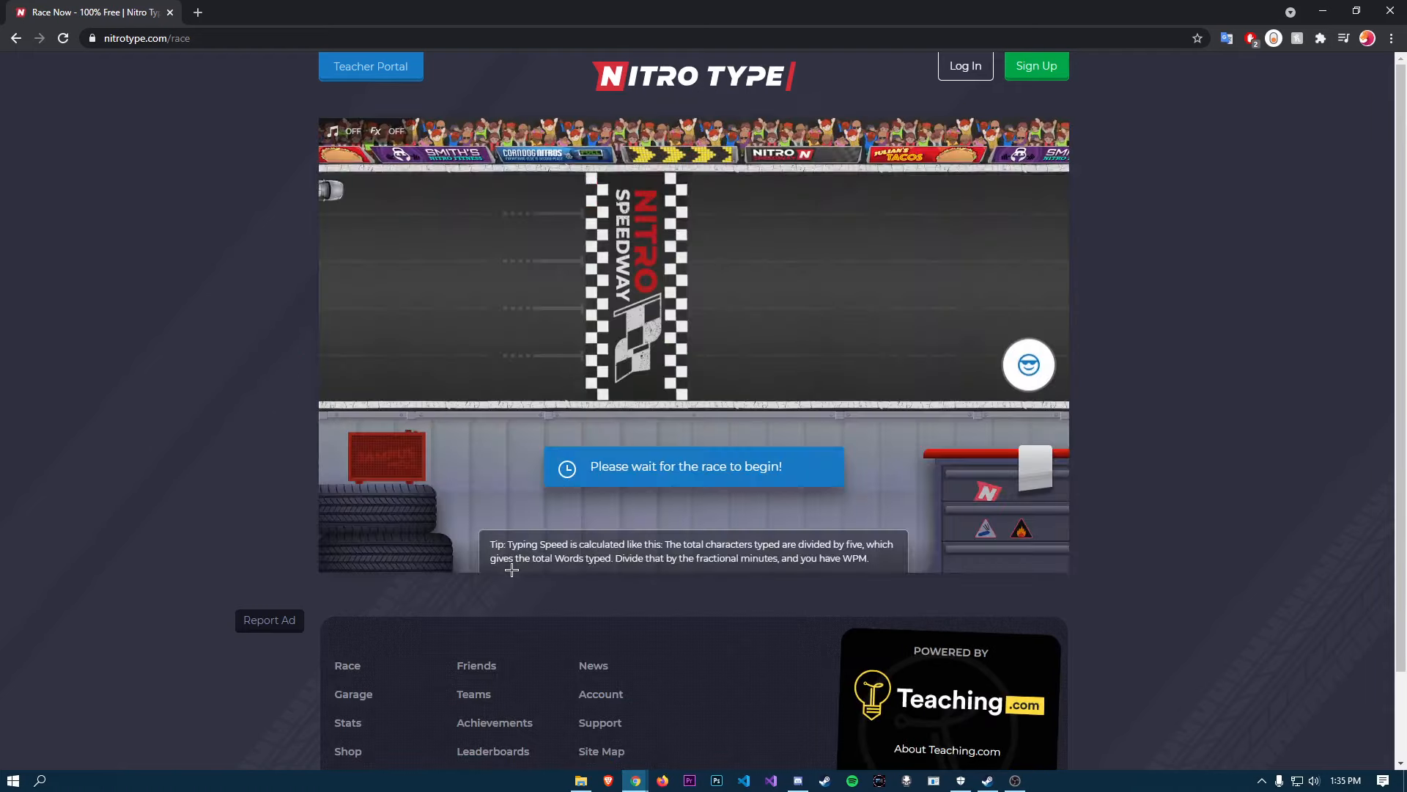